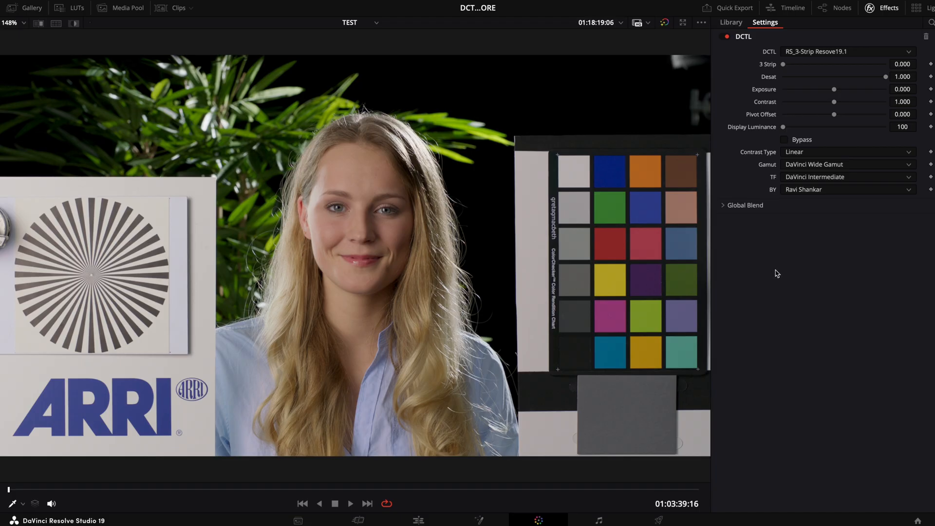
mouse_move(736, 158)
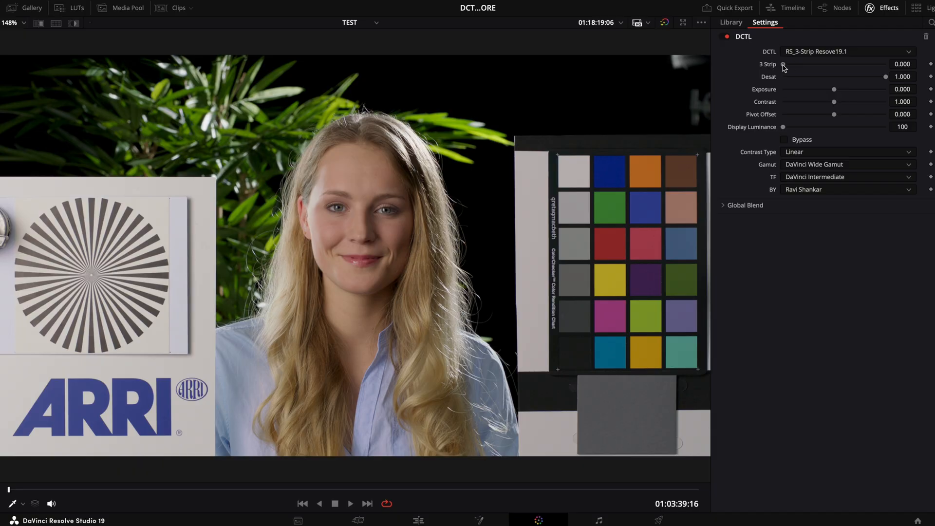
Raise the 3 Strip slider to 1.000 and lower Desat to about 0.854
left_click_drag(783, 64, 814, 69)
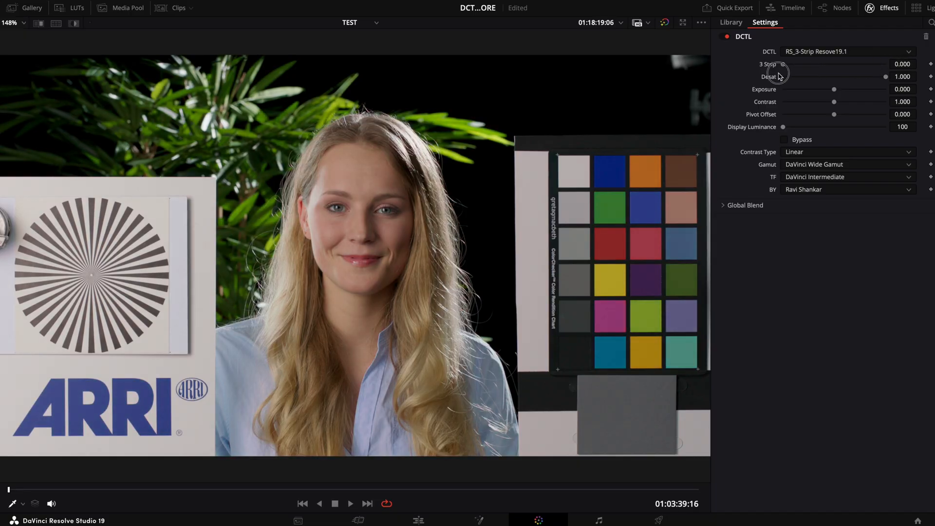
left_click_drag(779, 65, 885, 64)
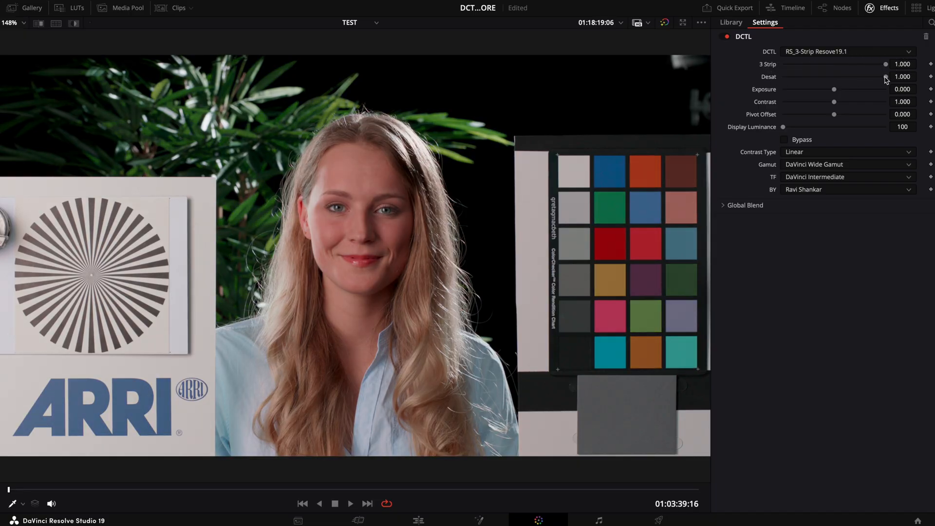
left_click_drag(885, 76, 871, 76)
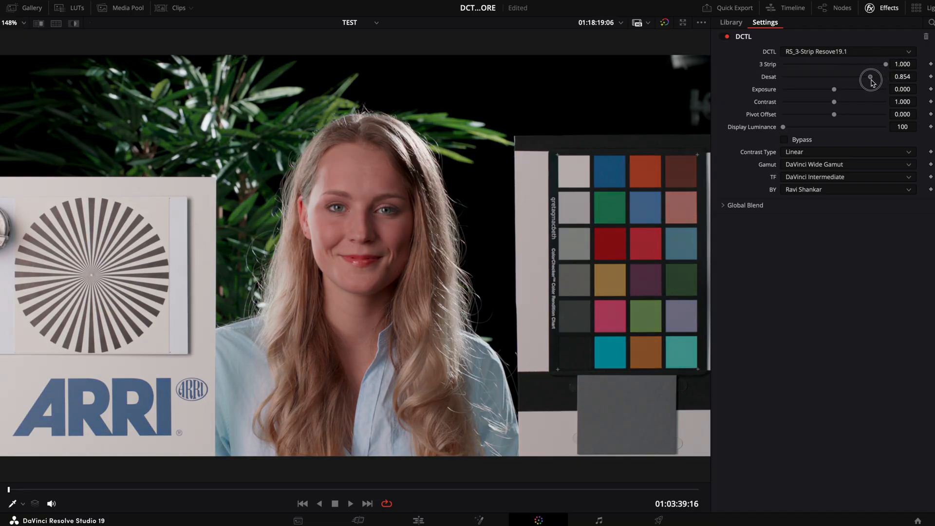
Ease desaturation to 0.888 and bring exposure down to 0.200
left_click_drag(871, 80, 874, 78)
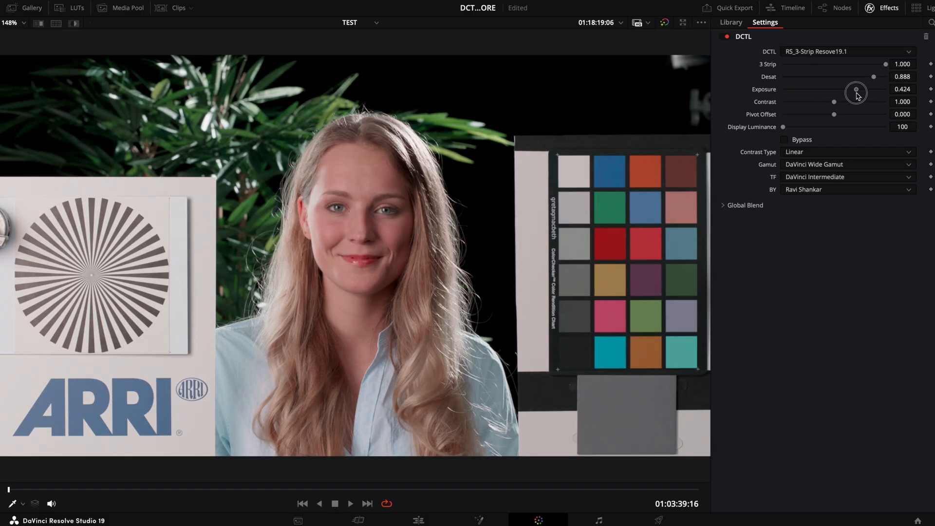
left_click_drag(856, 89, 844, 88)
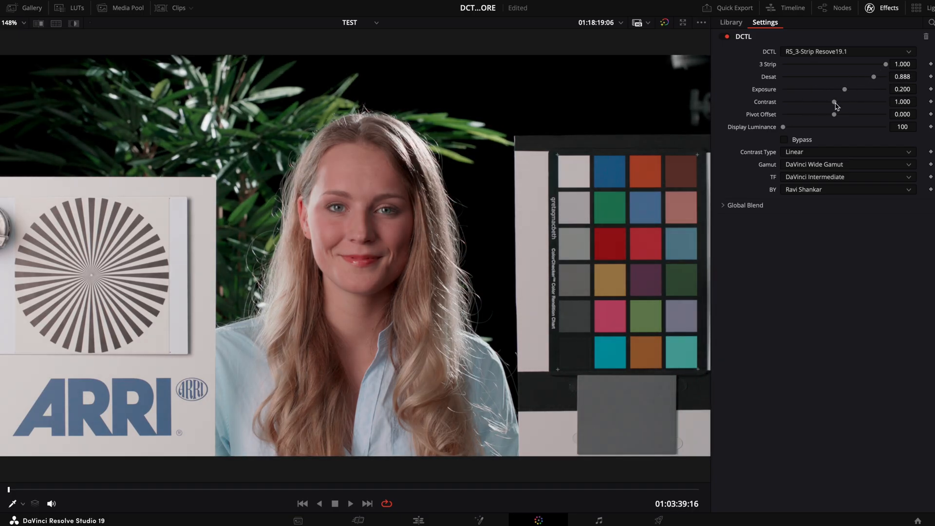
Settle S-curve contrast at 1.232 with the pivot offset near zero at -0.015
left_click_drag(835, 102, 853, 102)
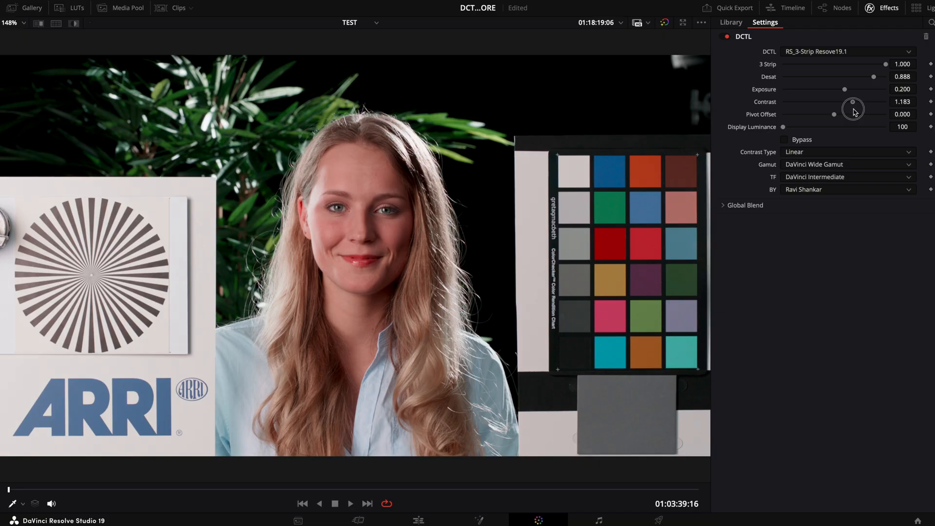
left_click_drag(834, 114, 818, 114)
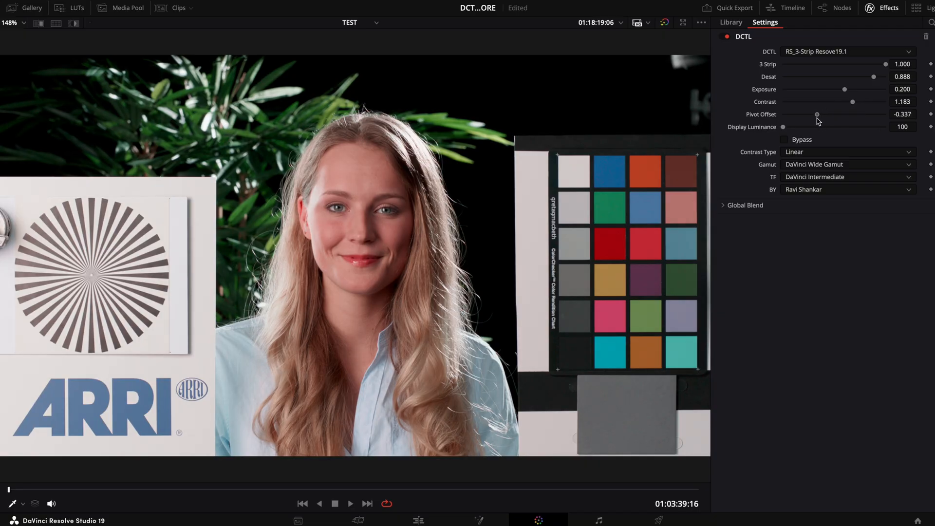
left_click_drag(817, 114, 834, 114)
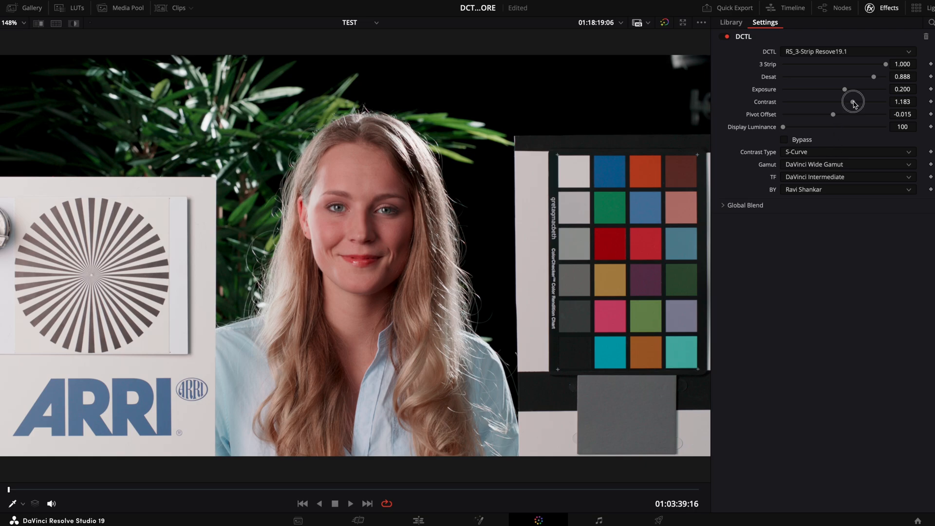
left_click_drag(853, 101, 844, 106)
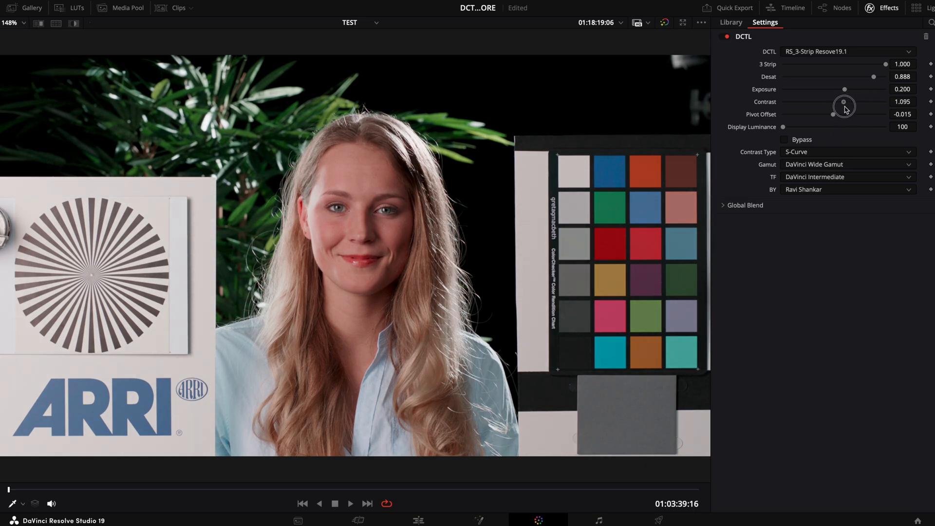
left_click_drag(846, 102, 857, 101)
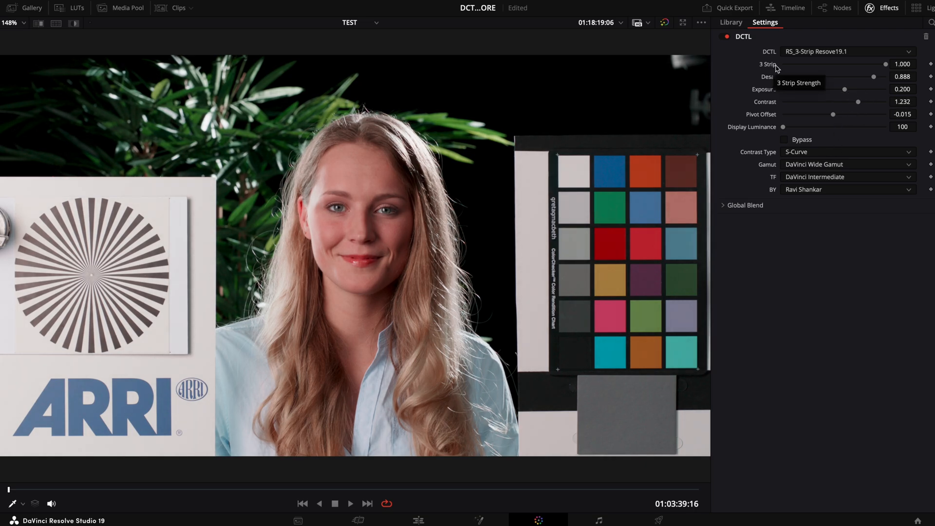
mouse_move(764, 97)
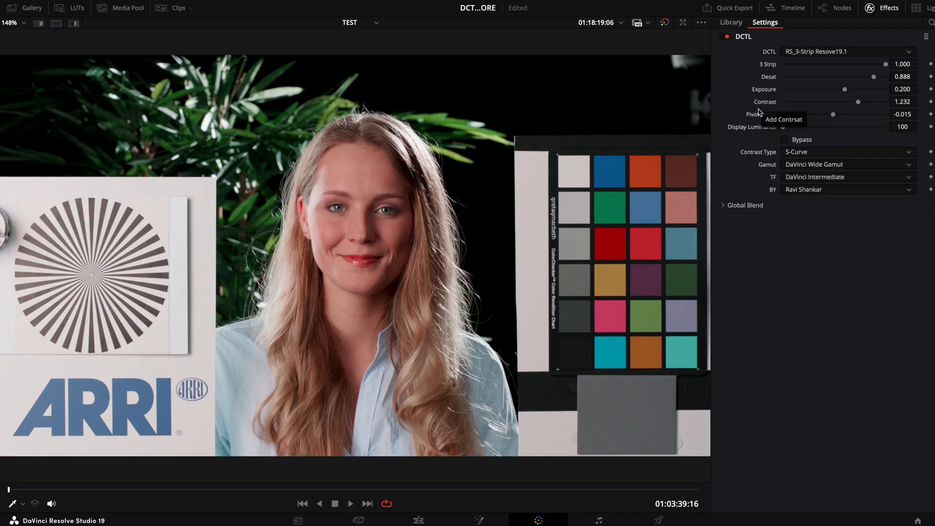
mouse_move(749, 127)
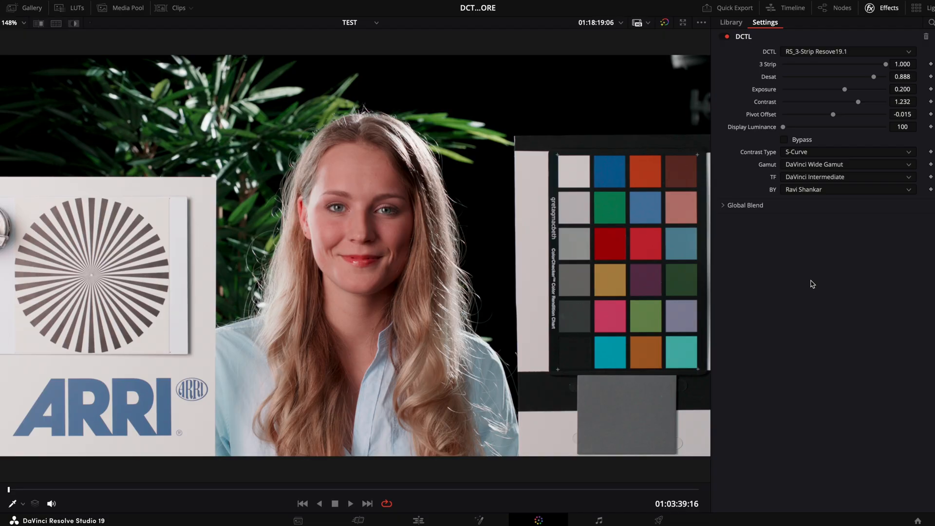
mouse_move(828, 254)
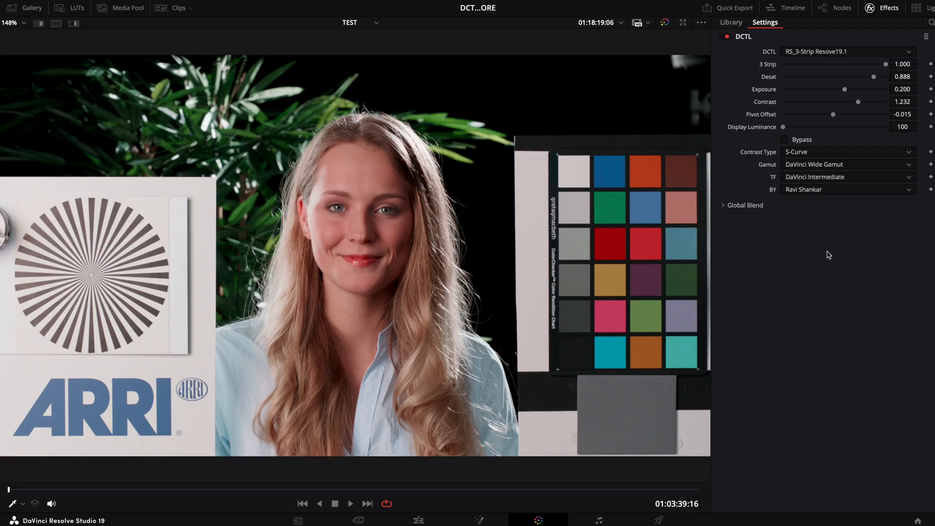